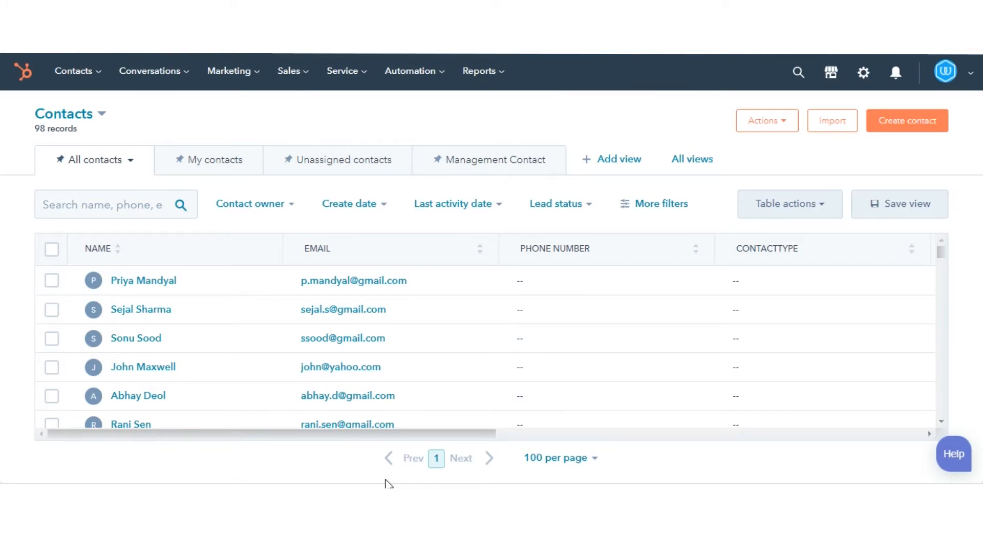
pyautogui.moveTo(868, 93)
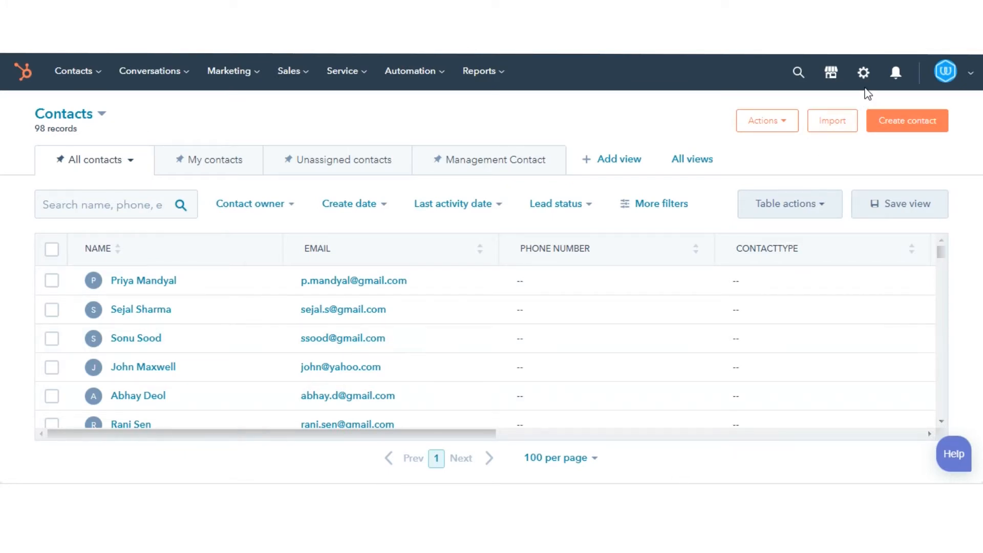
# Enable Sync lifecycle stages in the Companies object settings from the account settings
pyautogui.click(863, 71)
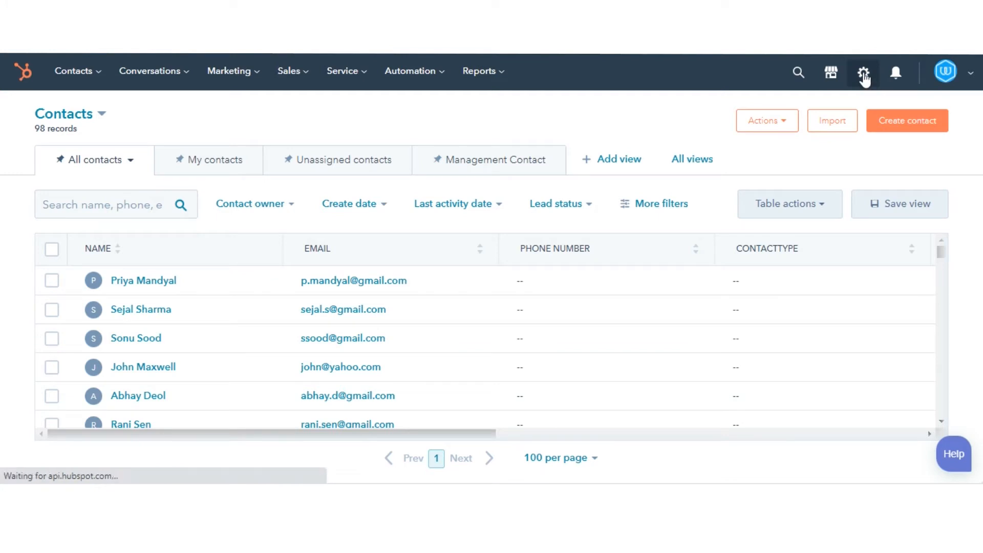
pyautogui.click(865, 72)
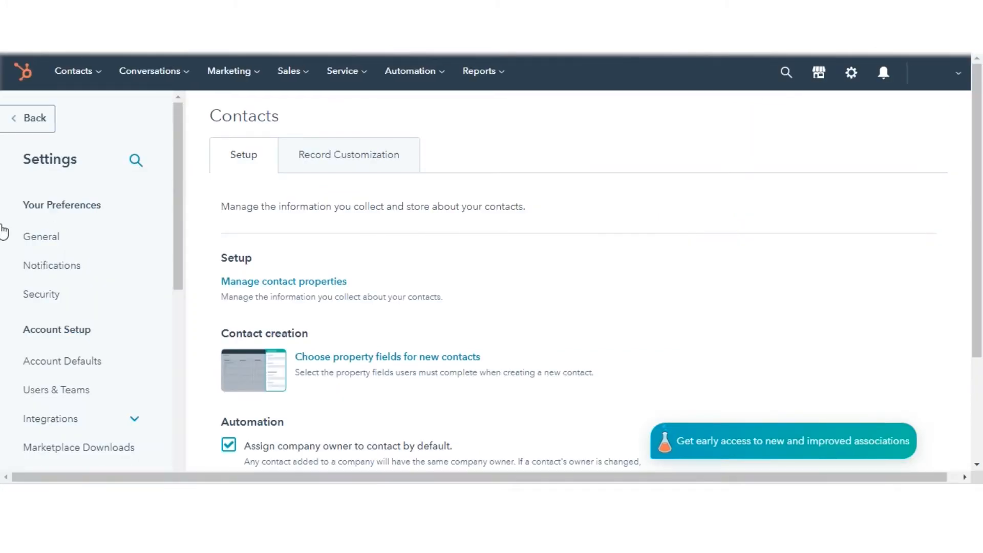
pyautogui.scroll(-3)
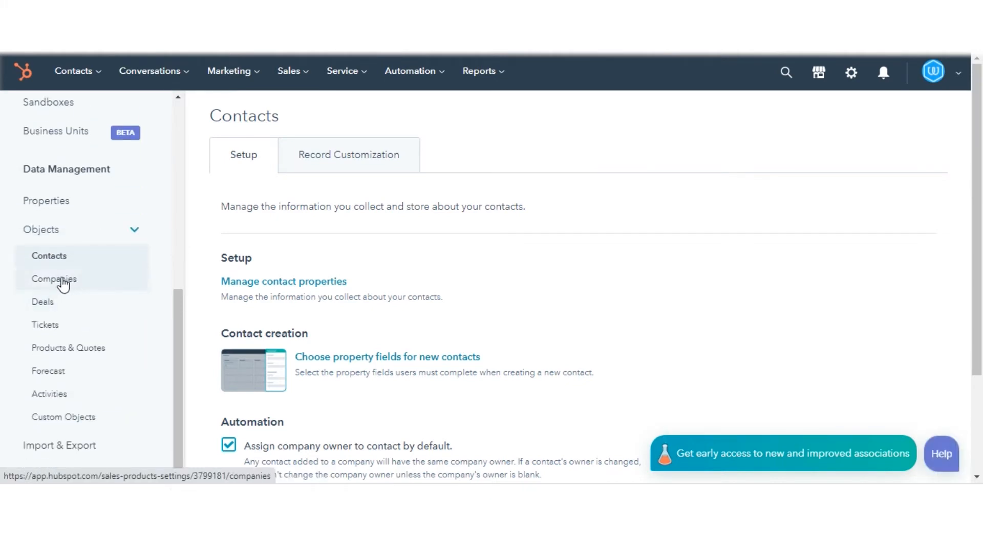
pyautogui.click(54, 279)
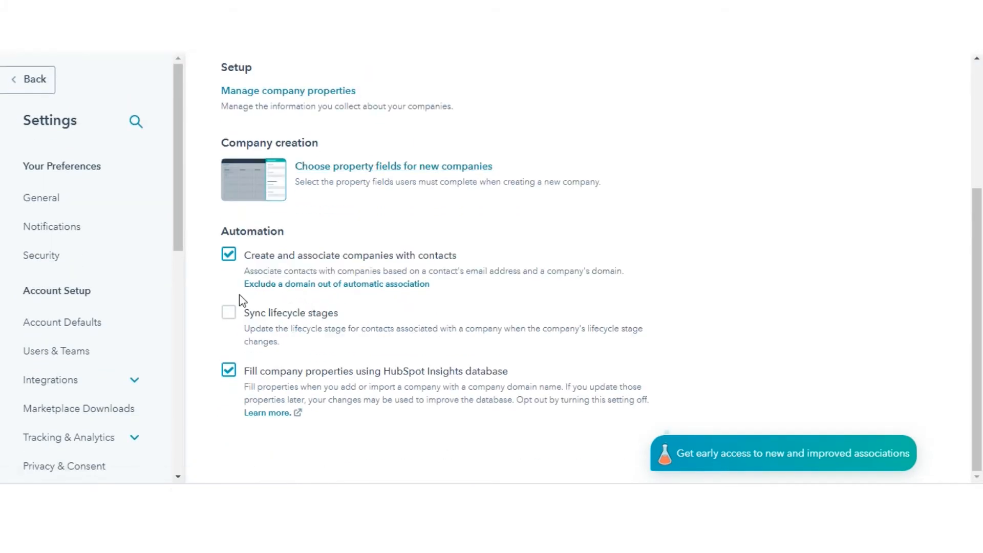
pyautogui.moveTo(270, 314)
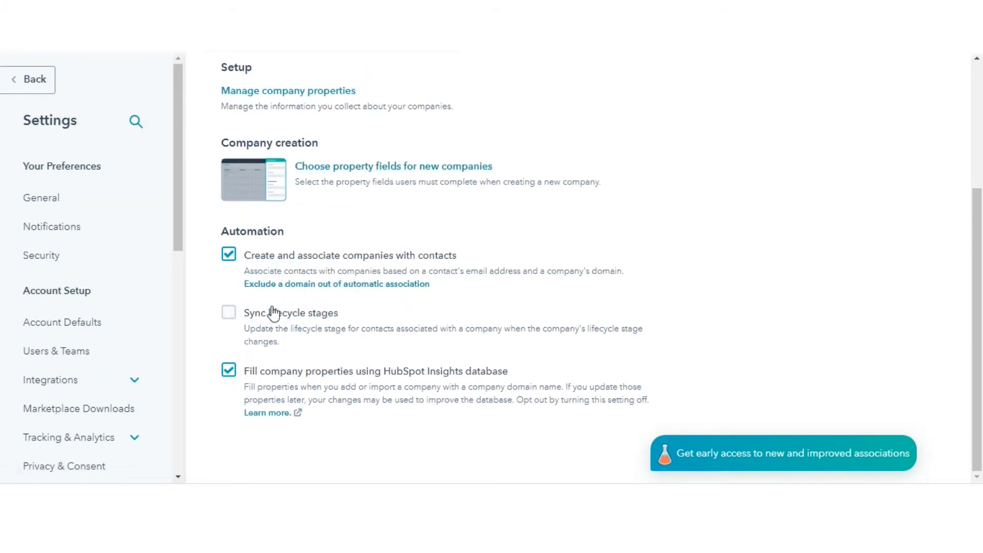
pyautogui.click(228, 312)
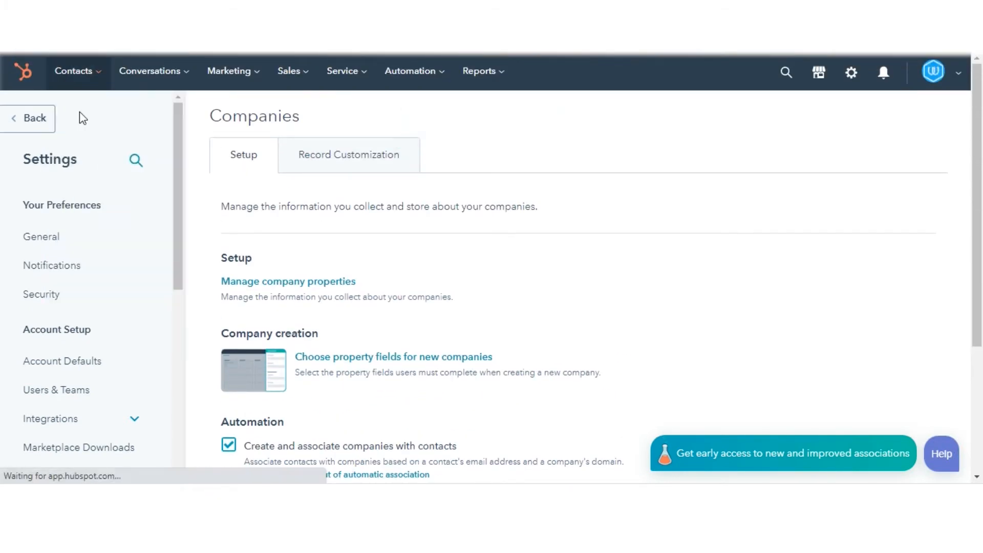
# Enable Sync lifecycle stages in the Deals object settings and save for the confirmation
pyautogui.click(74, 71)
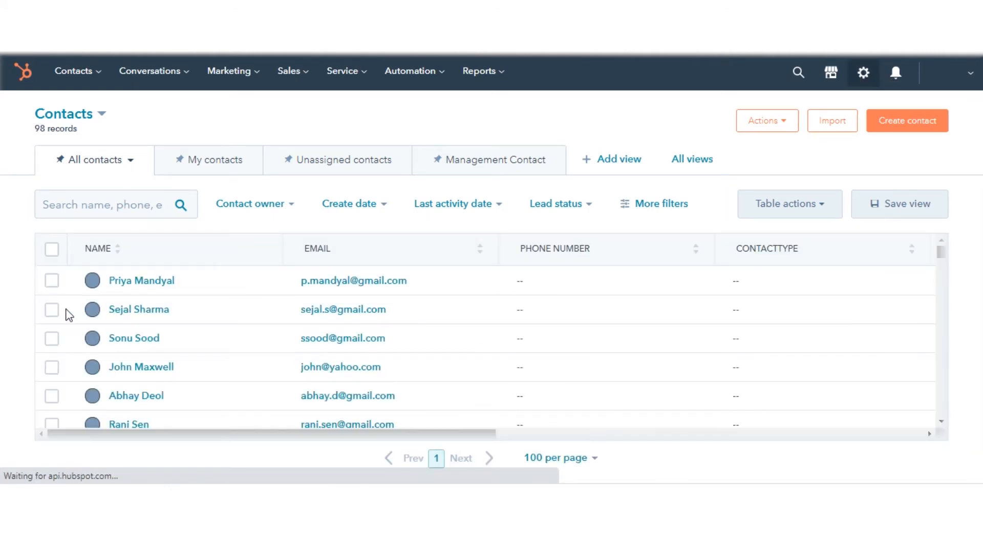
pyautogui.click(864, 71)
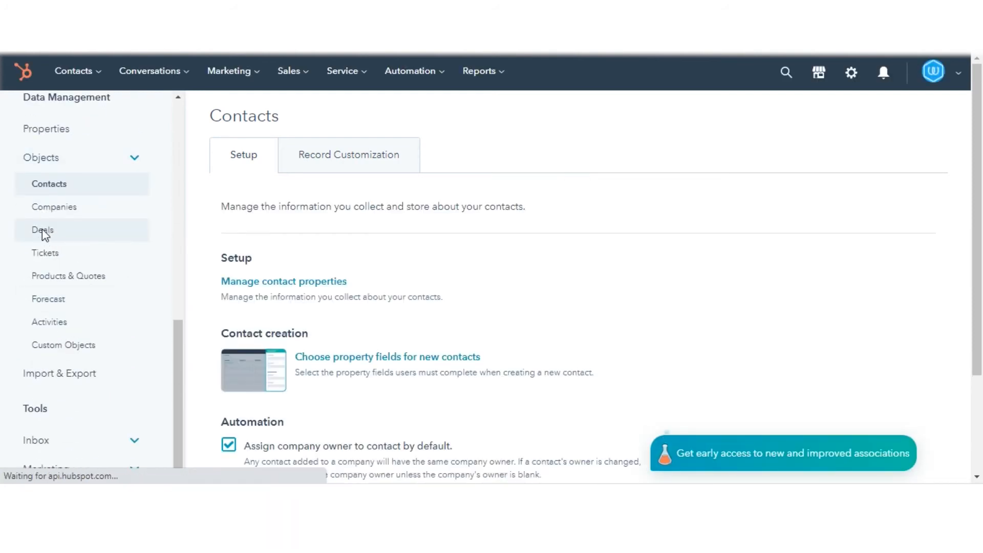
pyautogui.click(43, 230)
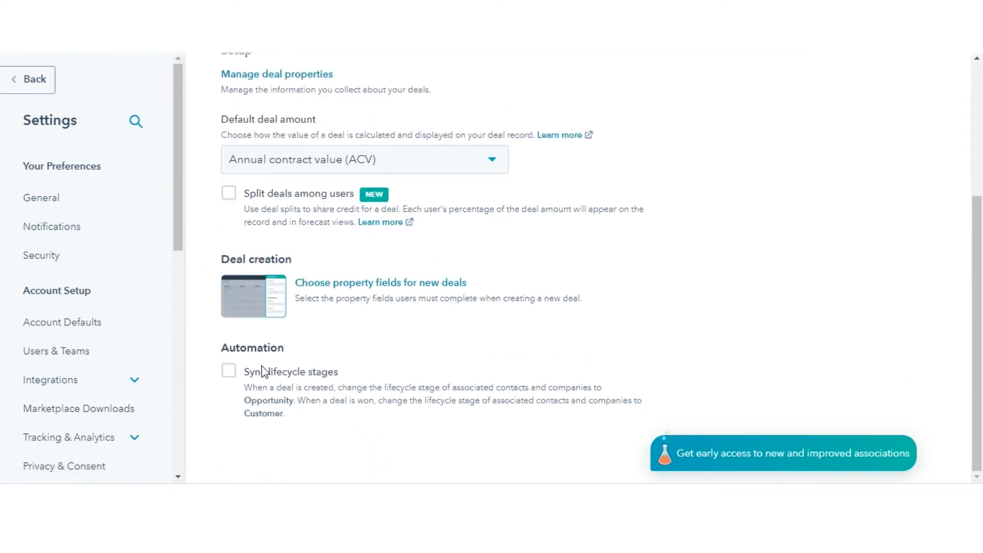
pyautogui.click(228, 371)
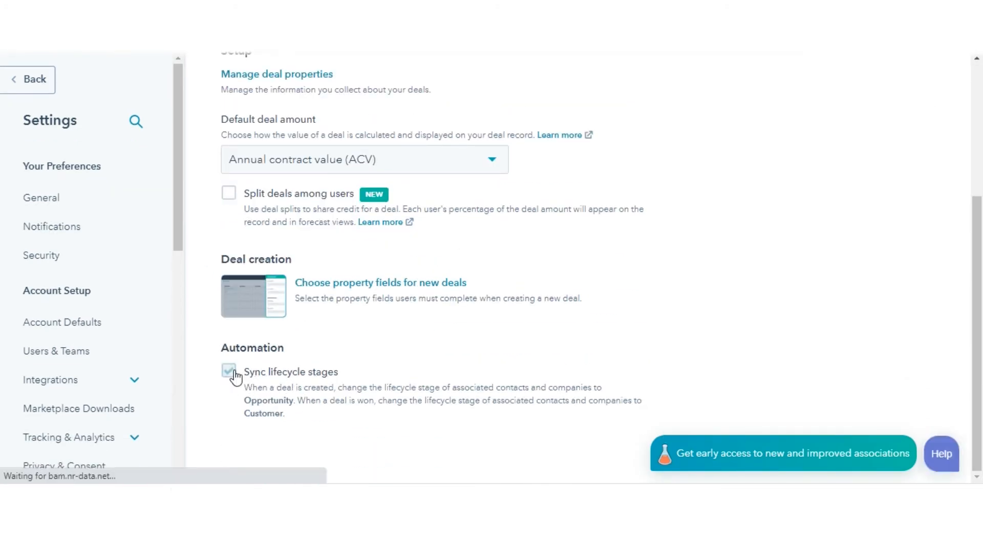
pyautogui.click(228, 371)
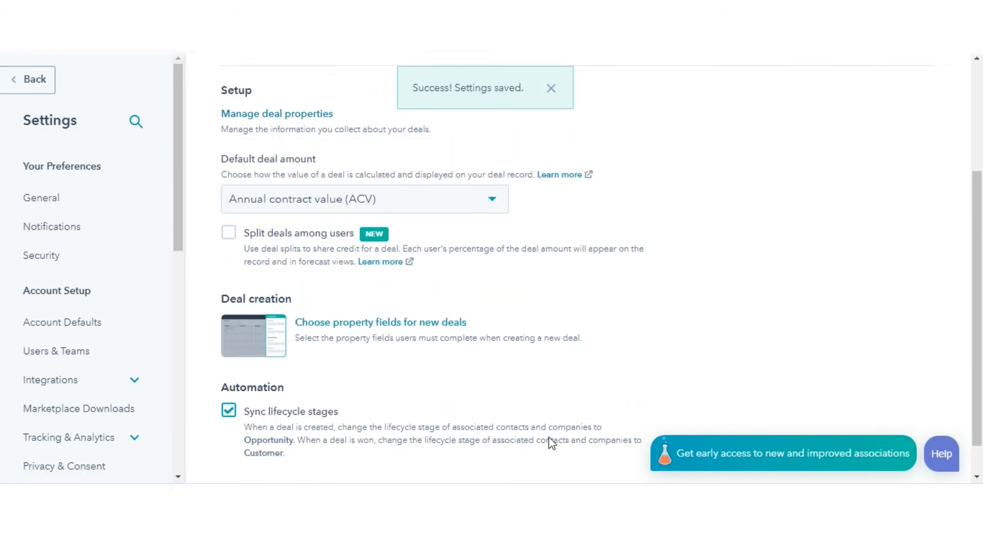